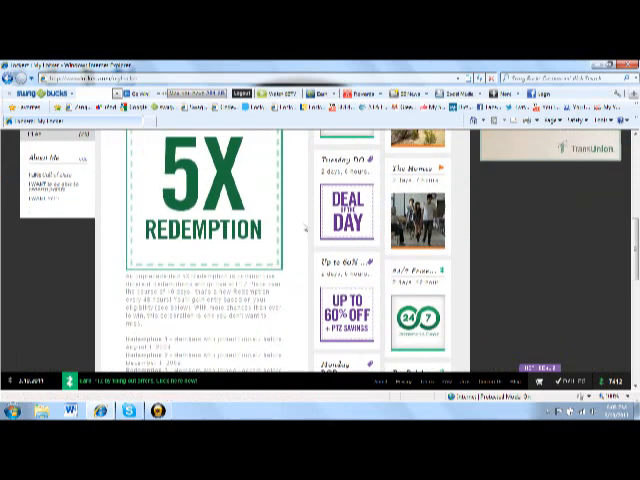
scroll(down, 3)
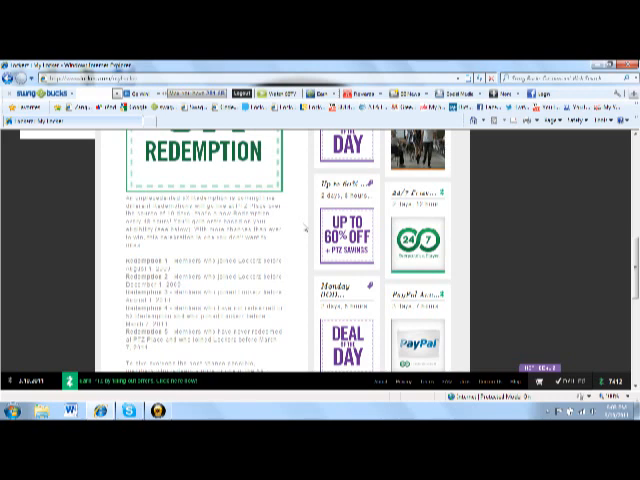
scroll(down, 3)
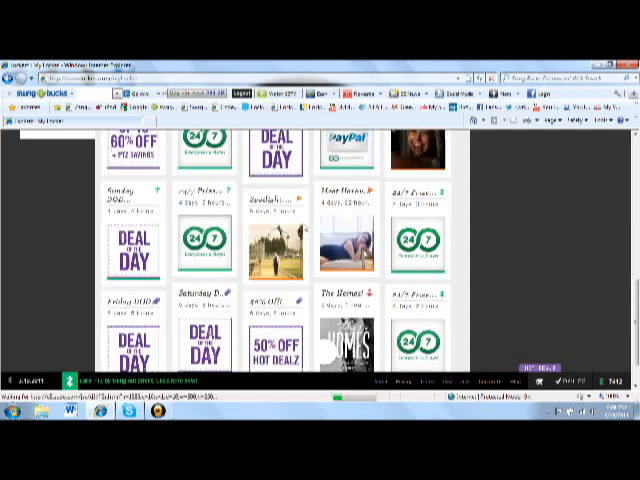
scroll(down, 3)
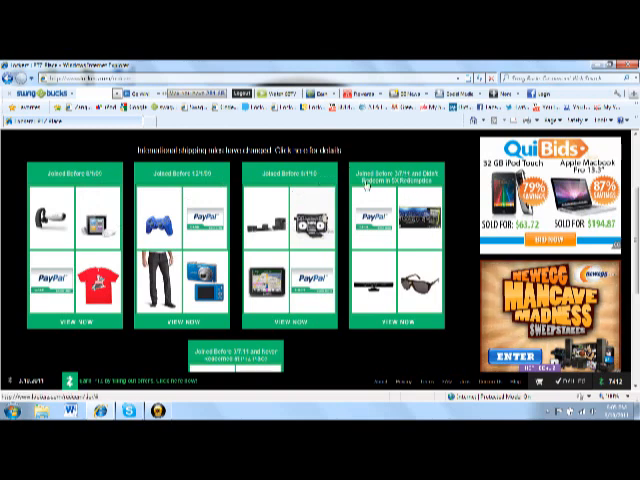
scroll(down, 3)
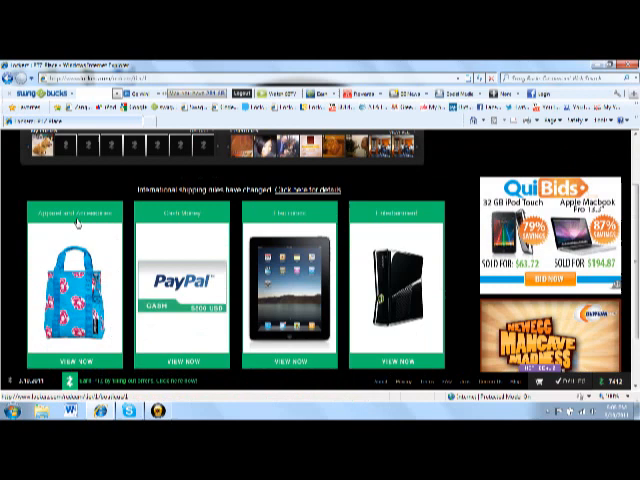
mouse_move(290, 224)
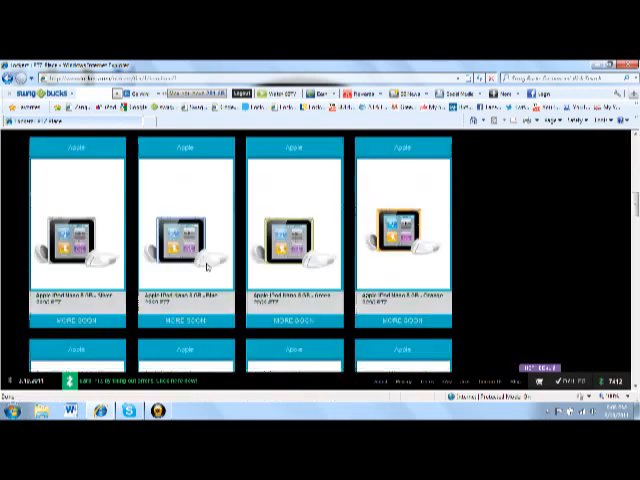
scroll(down, 3)
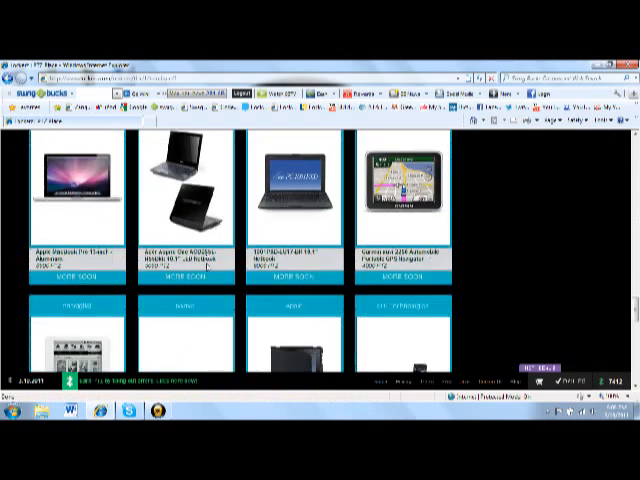
scroll(down, 3)
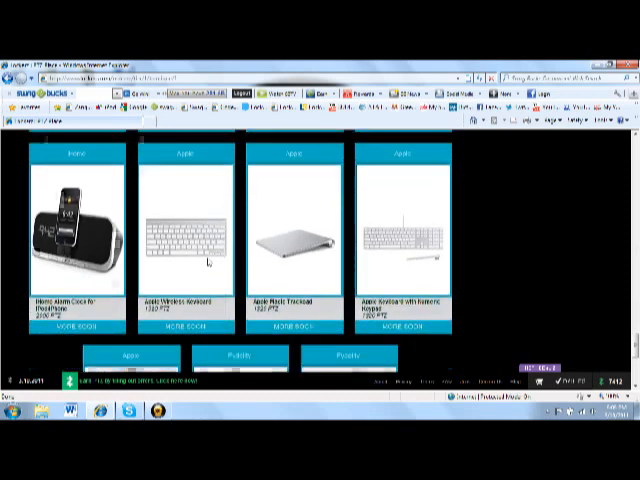
scroll(down, 3)
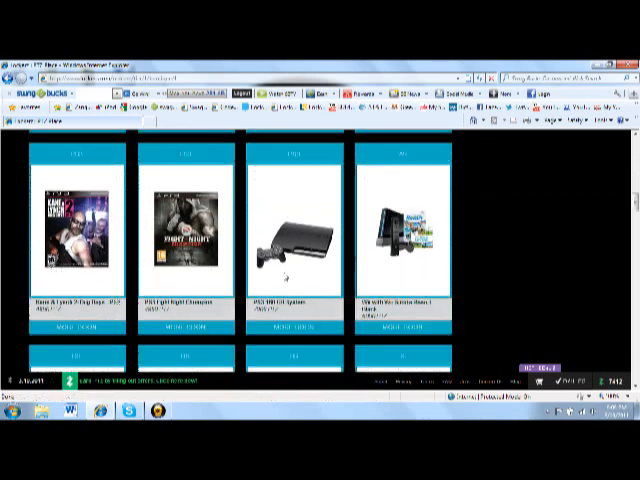
scroll(down, 3)
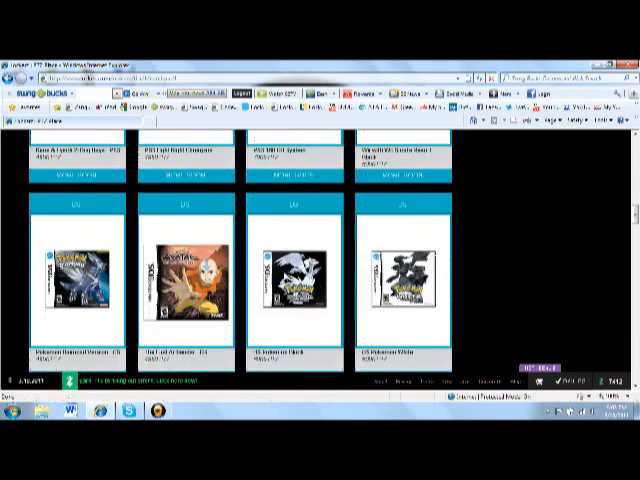
scroll(down, 3)
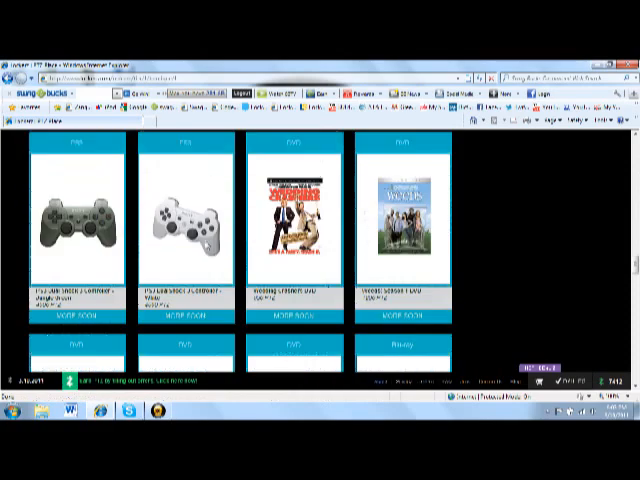
scroll(down, 3)
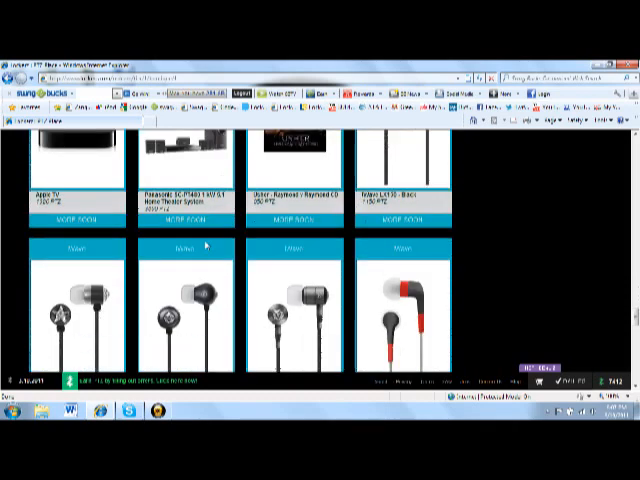
scroll(down, 3)
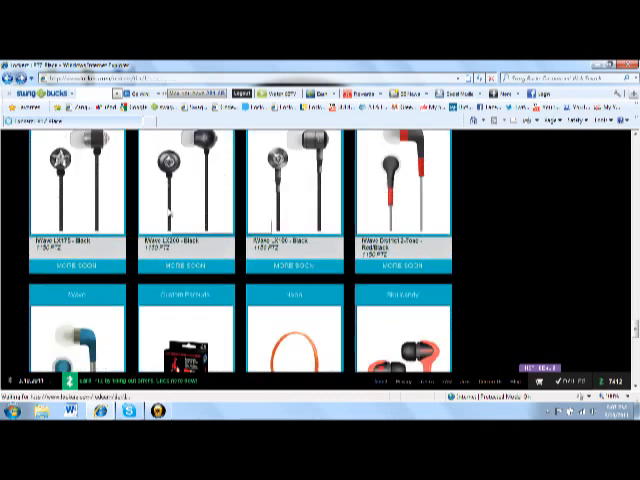
scroll(down, 3)
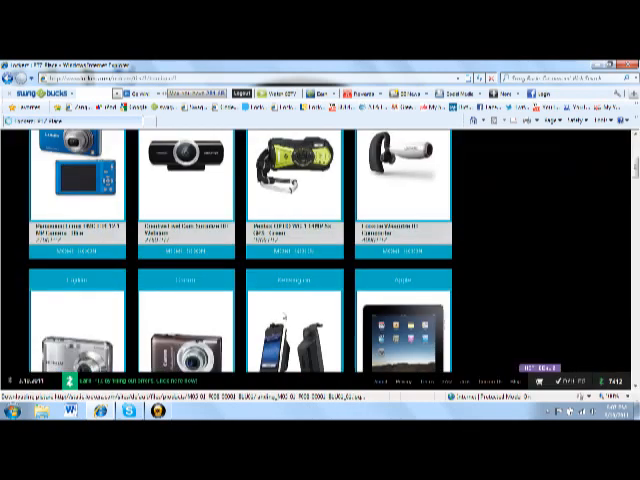
scroll(down, 3)
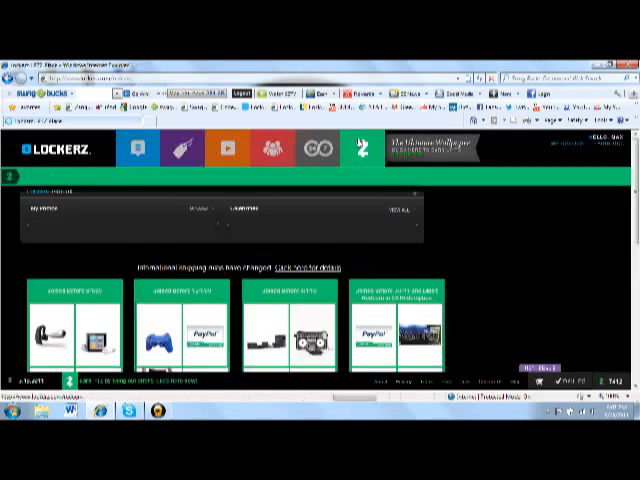
scroll(down, 3)
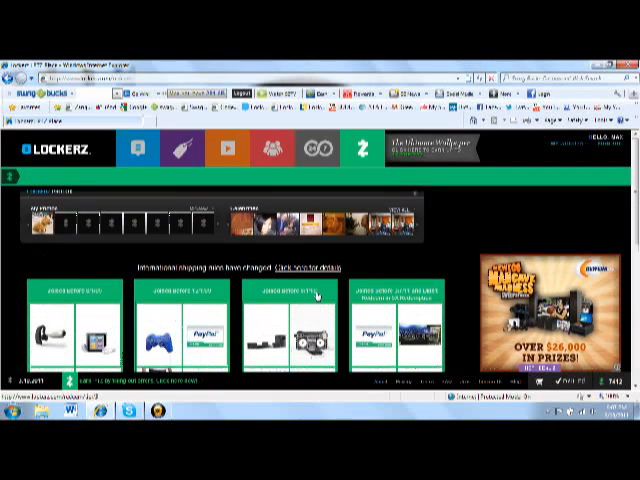
scroll(down, 3)
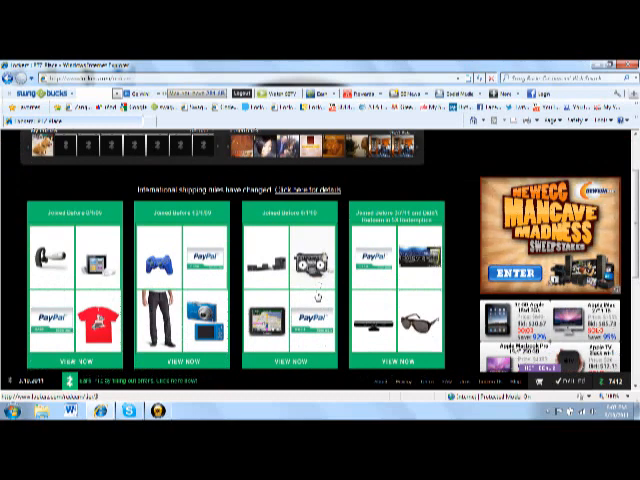